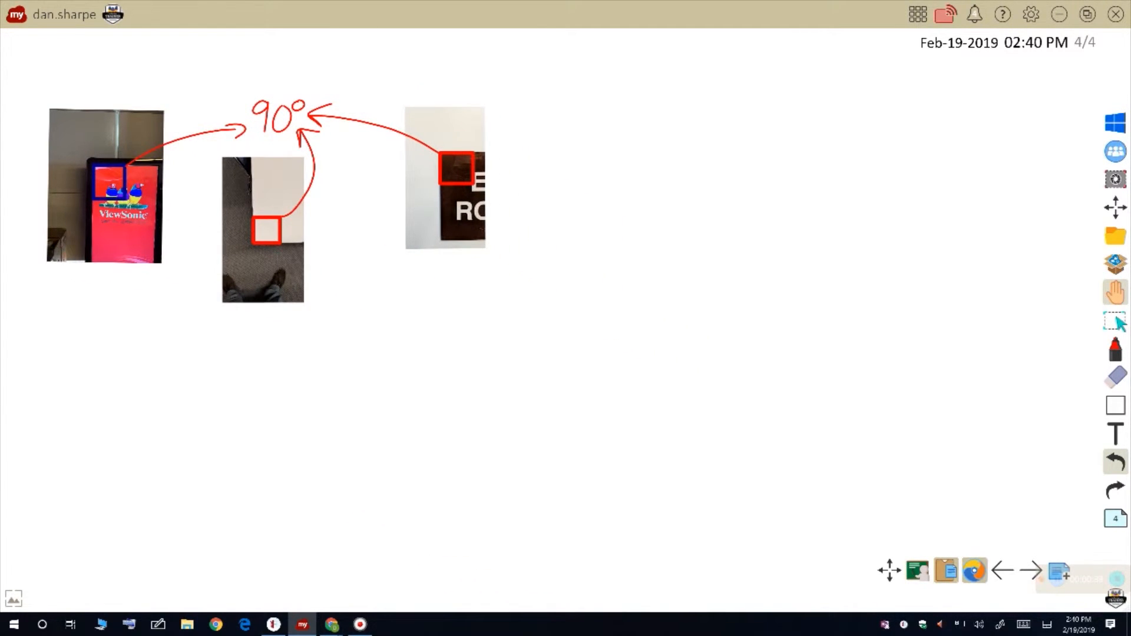
Step: Add a right triangle labelled with its 90° and 45° angles and side lengths
click(1115, 405)
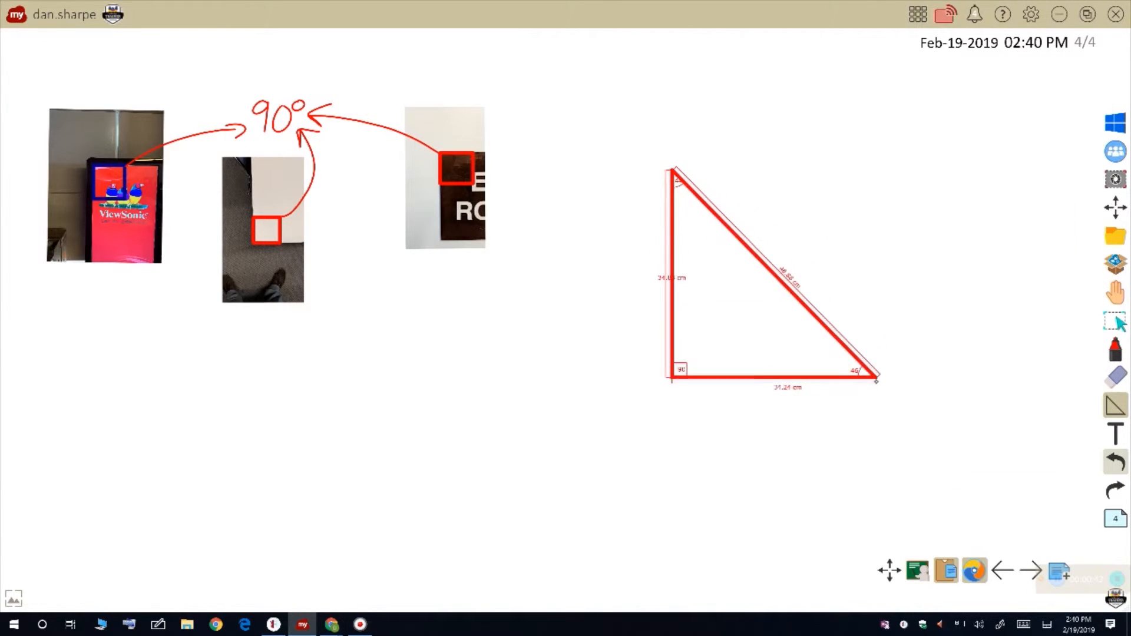
click(772, 274)
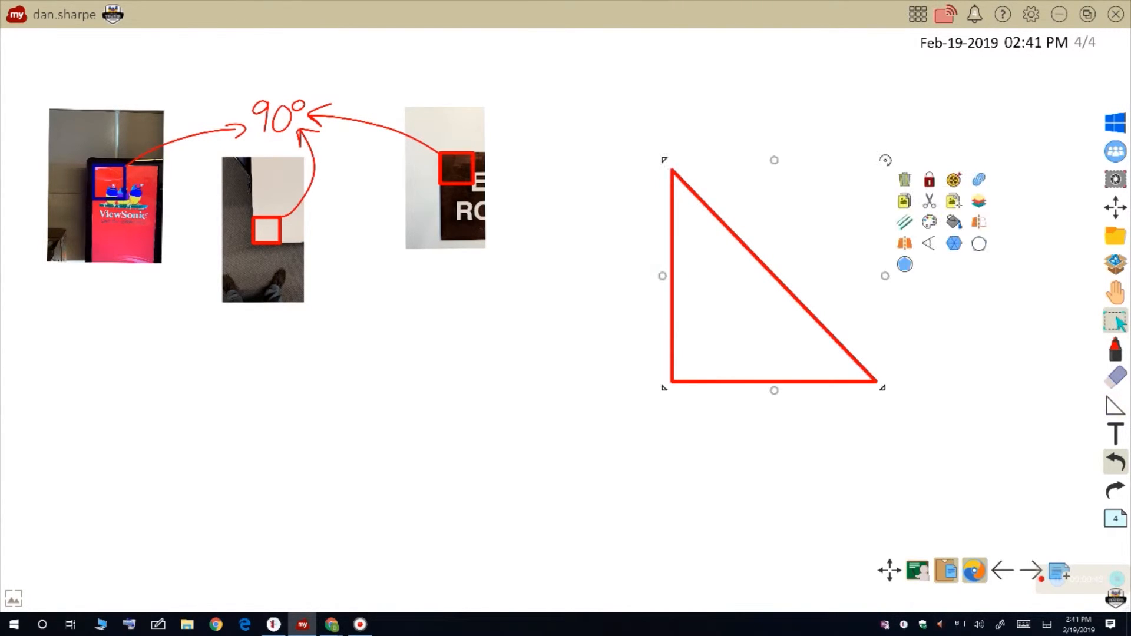
click(929, 243)
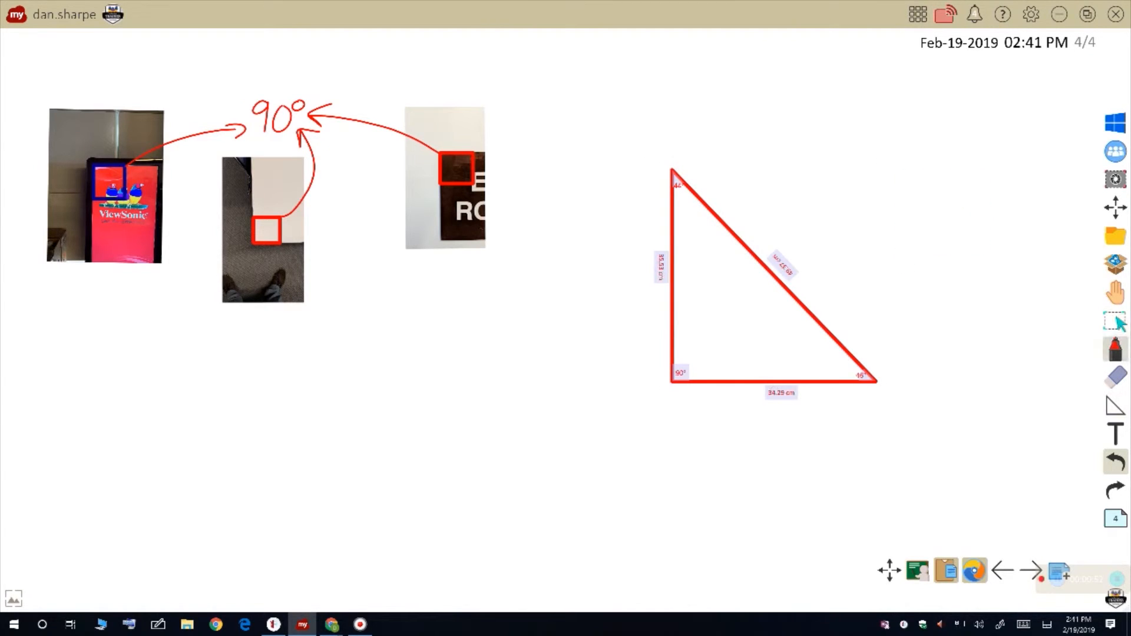
click(1115, 349)
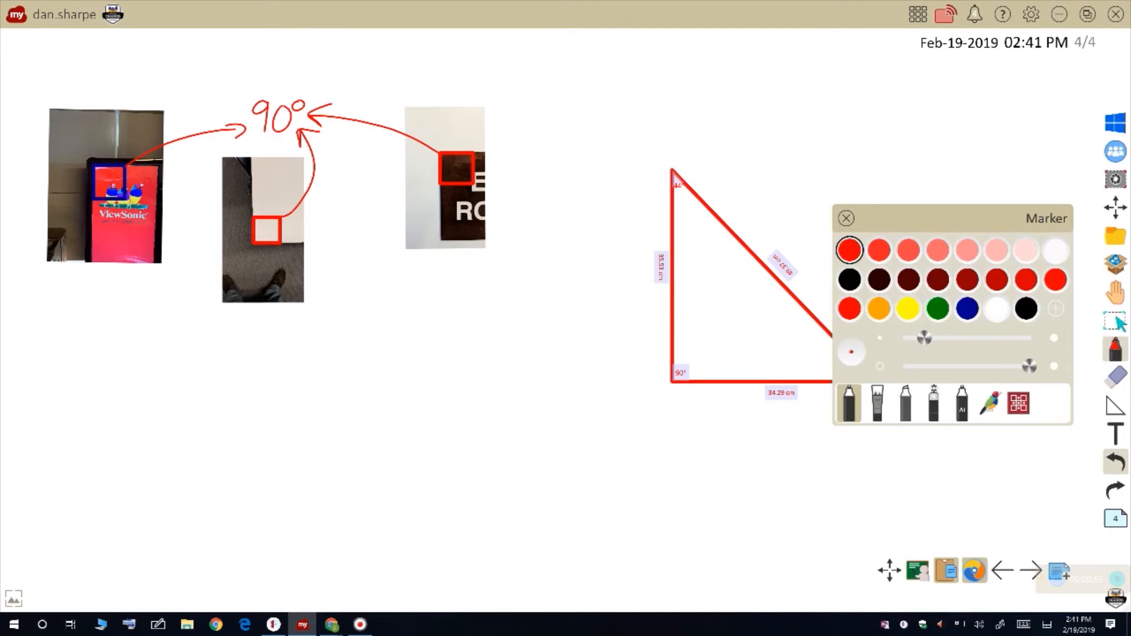